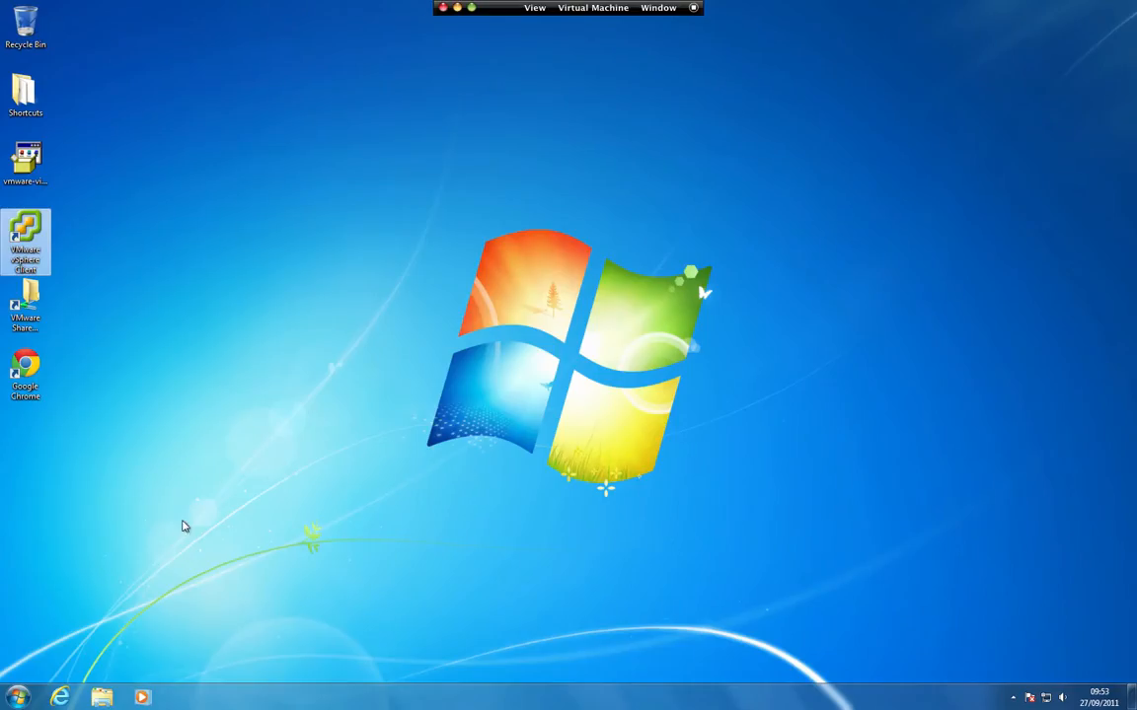
Launch VMware vSphere Client from the Start menu to reach its login window.
left_click(18, 697)
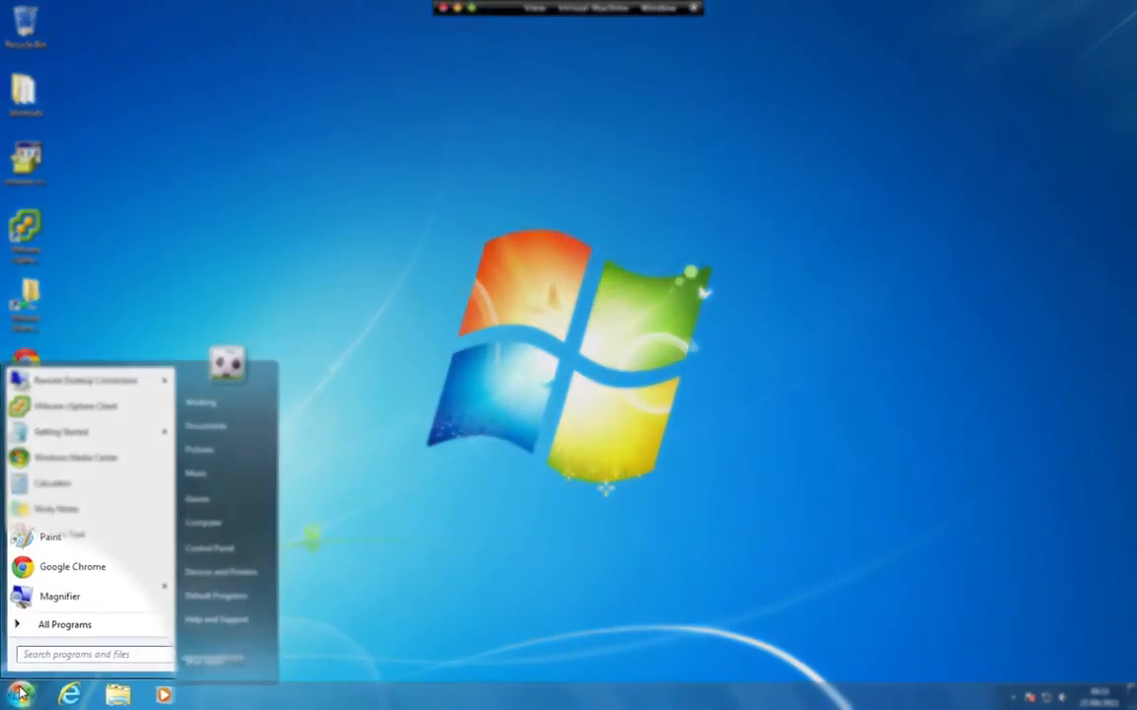
left_click(64, 625)
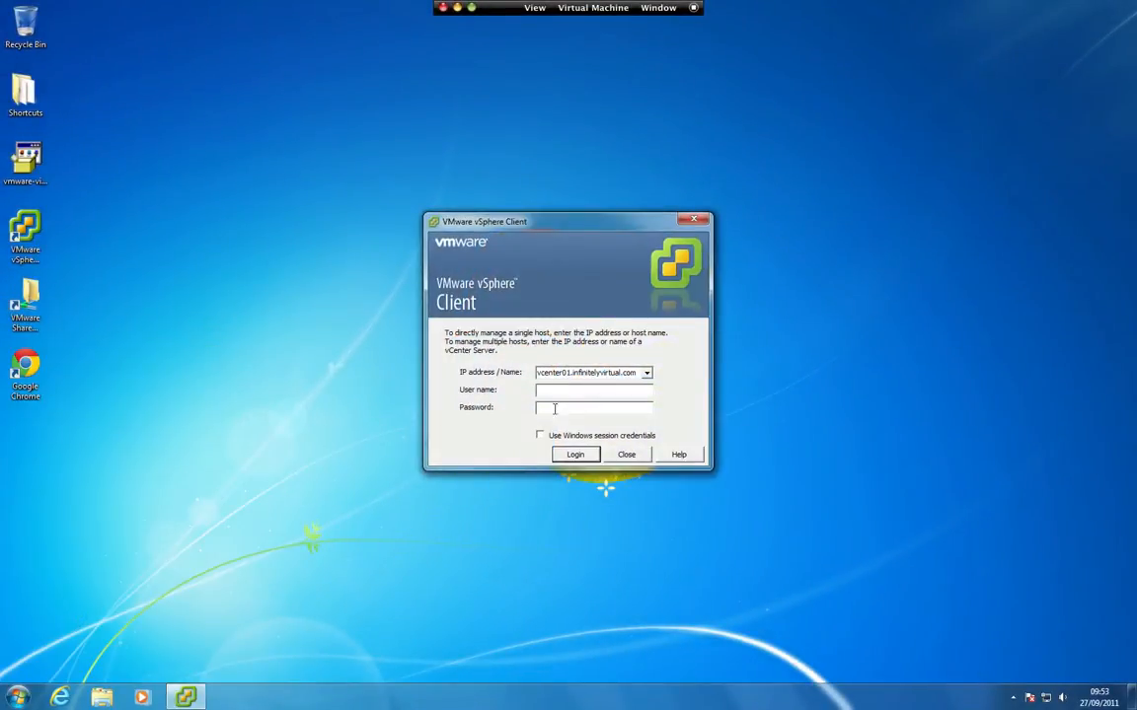
Sign in to vCenter as jason.row so the inventory with VM 5120-001 appears.
left_click(592, 390)
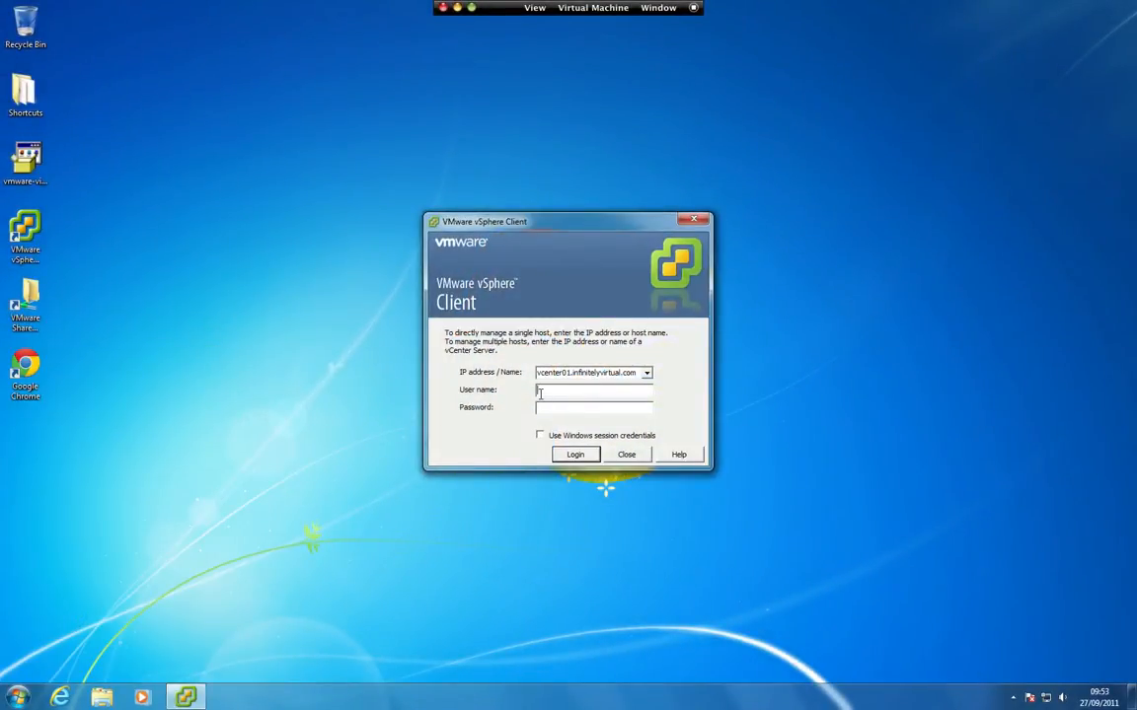
type("jason.ro")
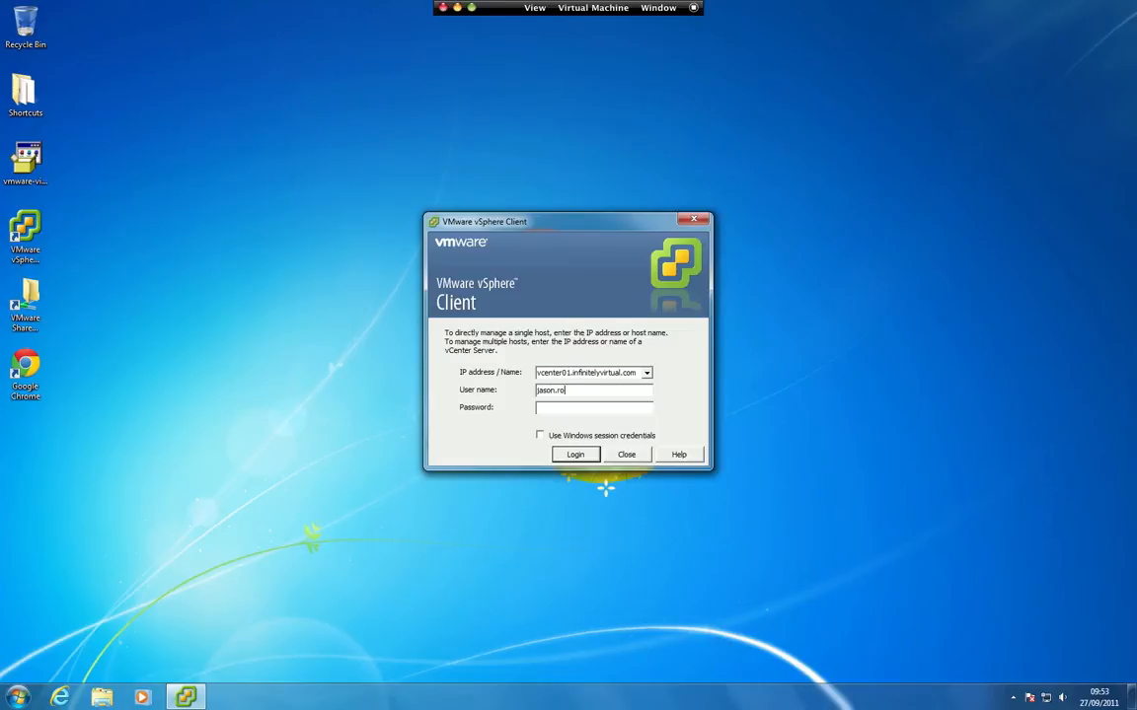
type("w")
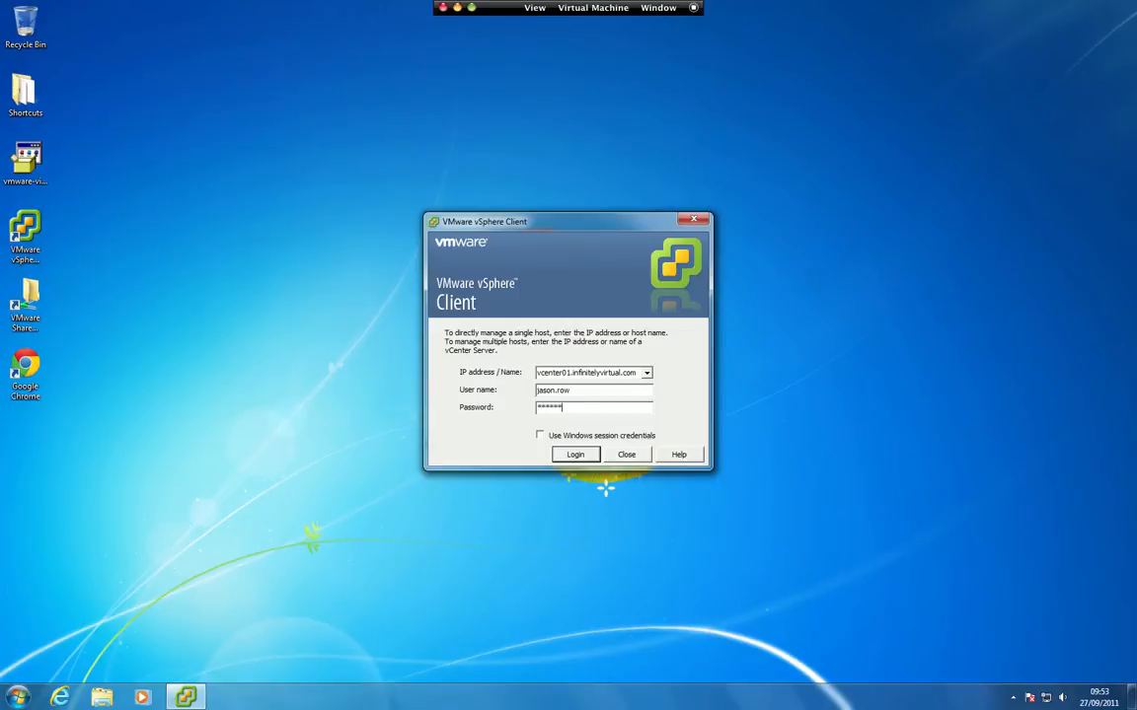
left_click(575, 454)
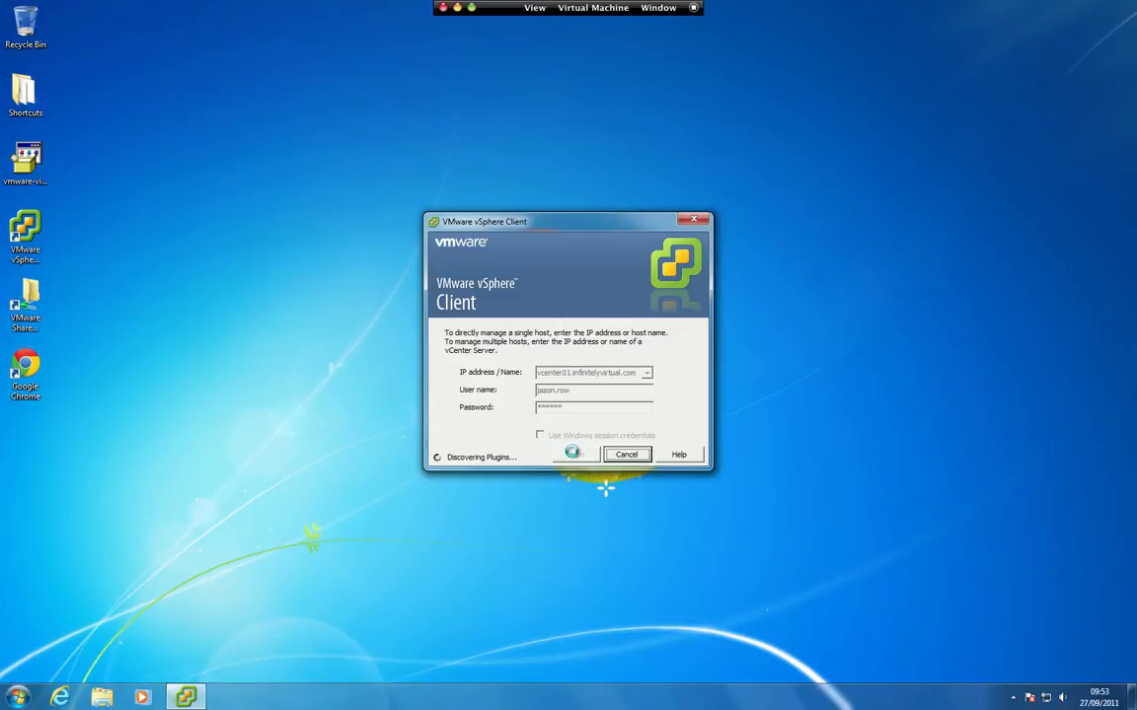
left_click(572, 454)
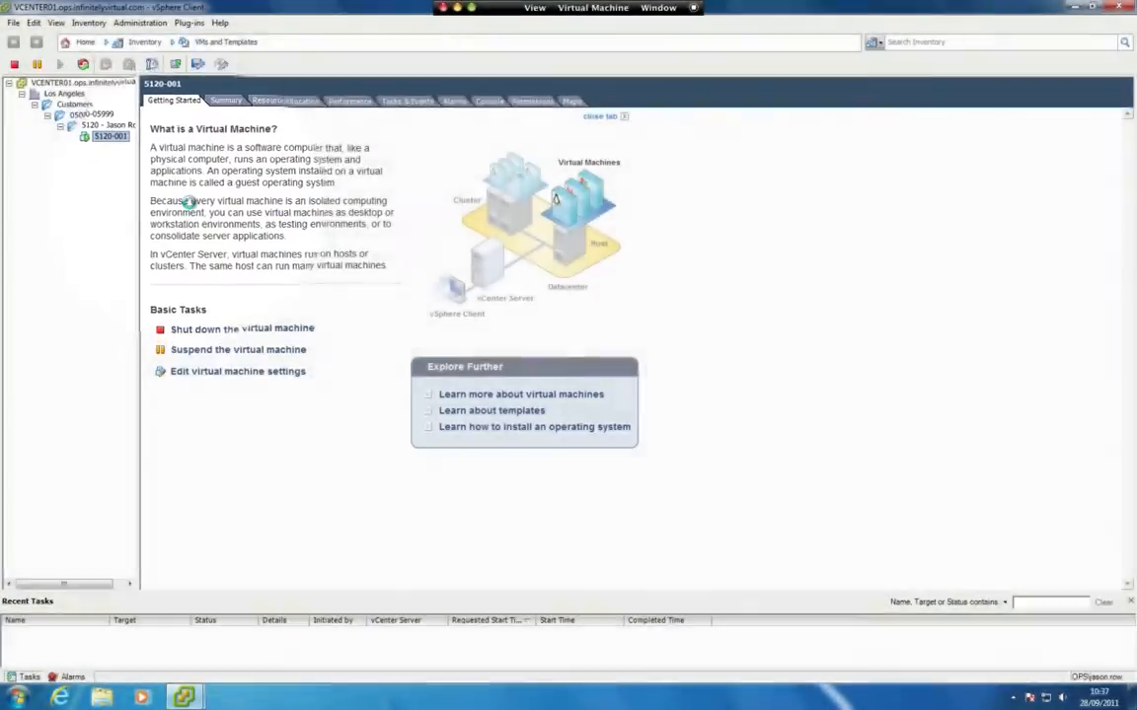
In 5120-001's settings, set CD/DVD Drive 1 to use a Datastore ISO File.
left_click(237, 371)
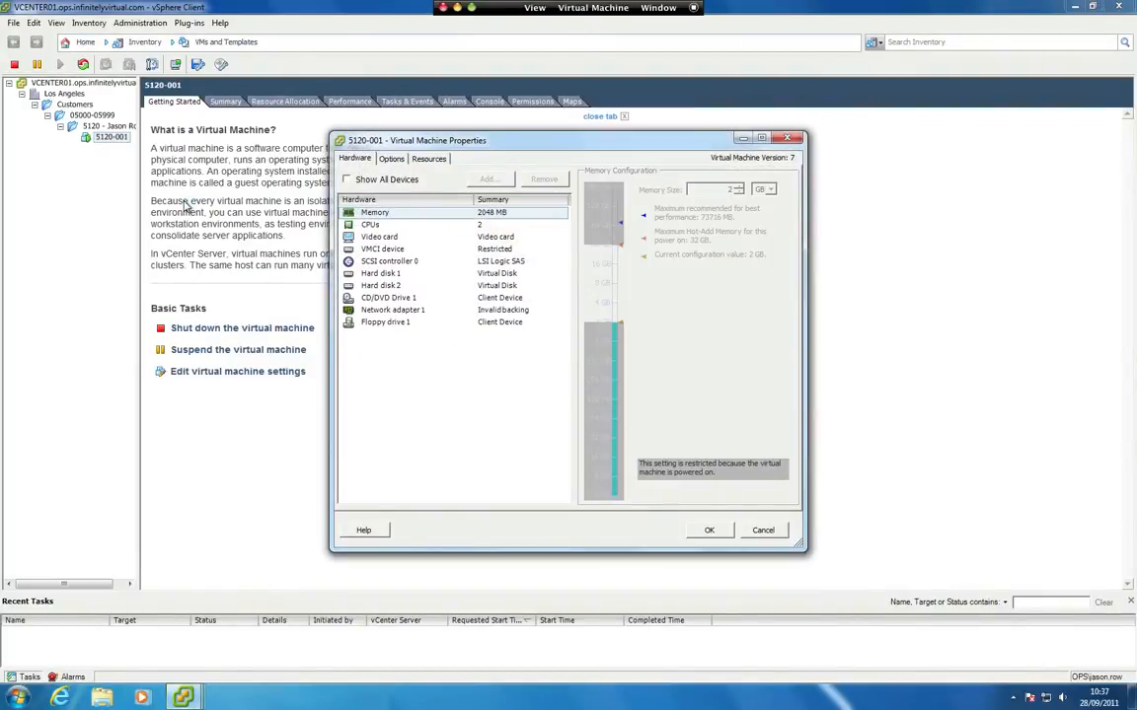
left_click(389, 297)
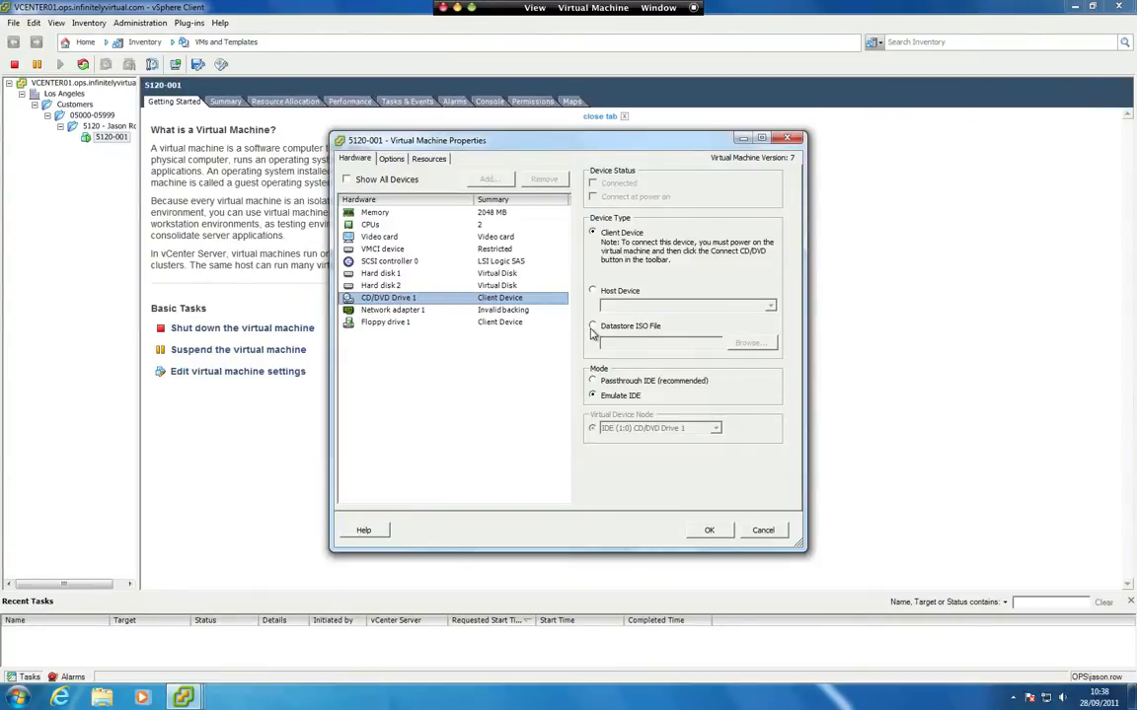
left_click(592, 327)
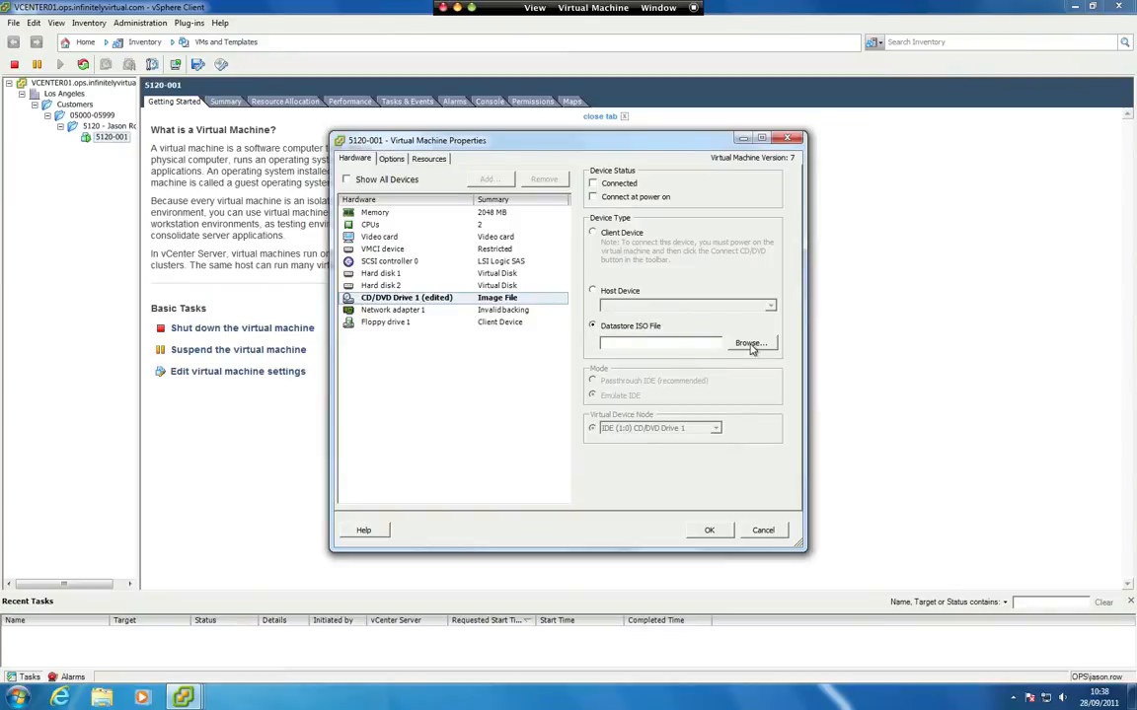
Select the Microsoft application ISO from !Public-ISOs > Applications as the drive image.
left_click(749, 343)
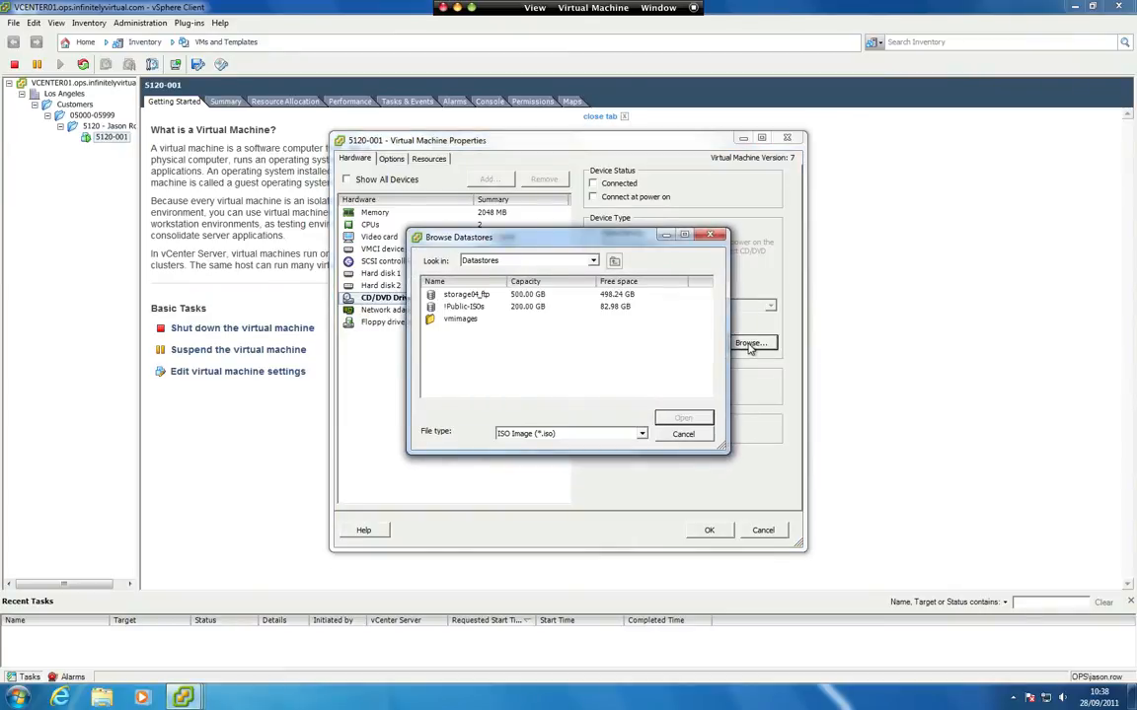
left_click(464, 306)
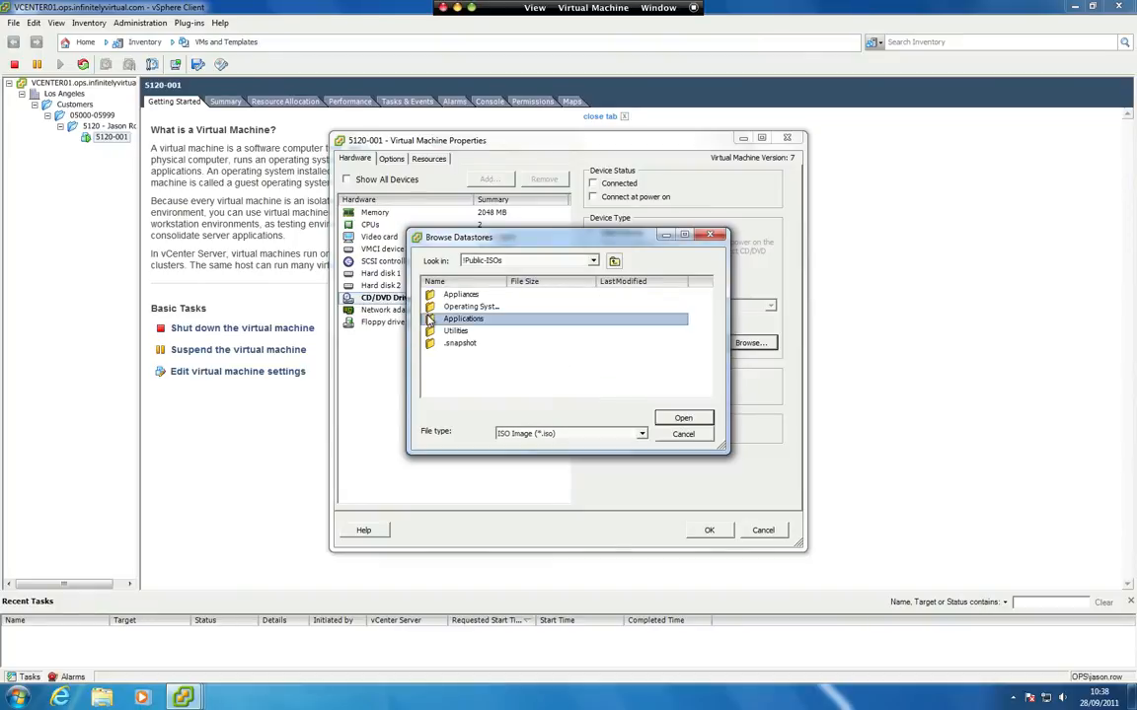
double_click(462, 318)
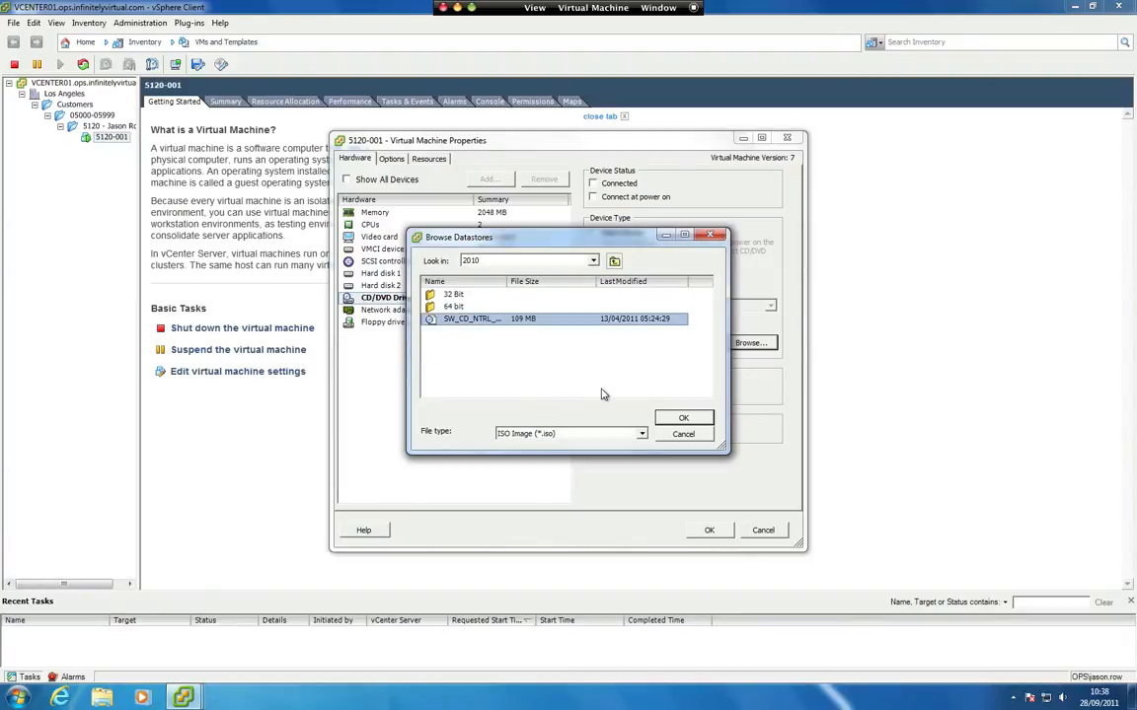
left_click(683, 418)
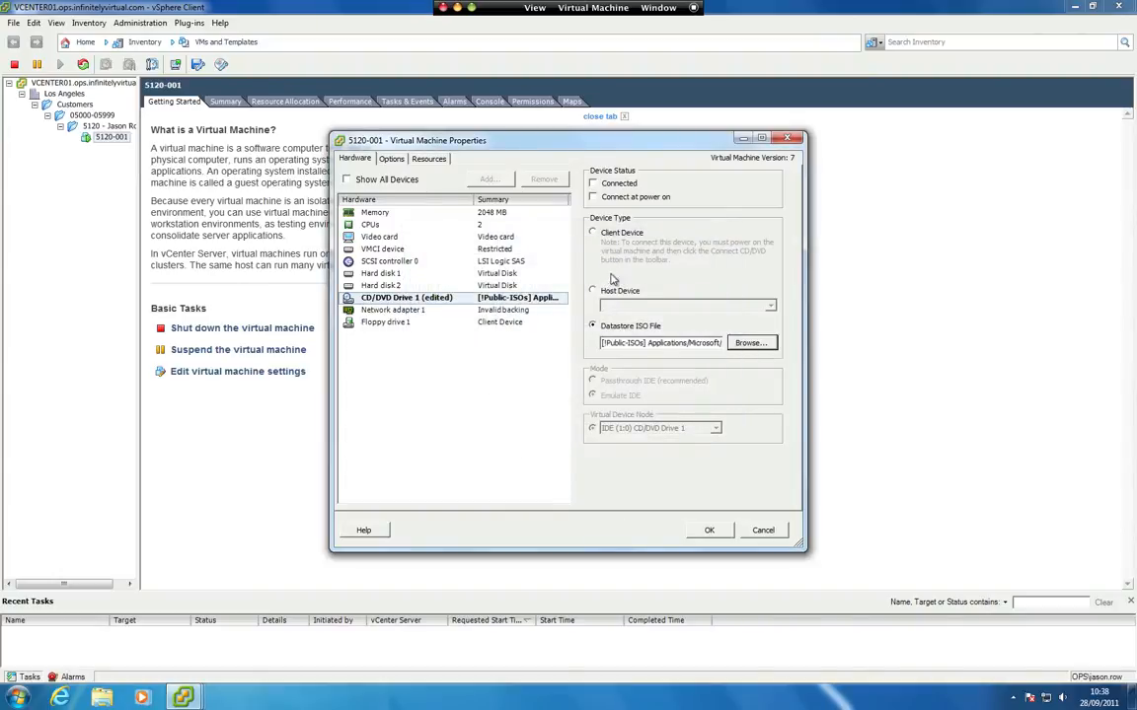
Mark the ISO drive Connected and apply the VM settings change.
left_click(593, 182)
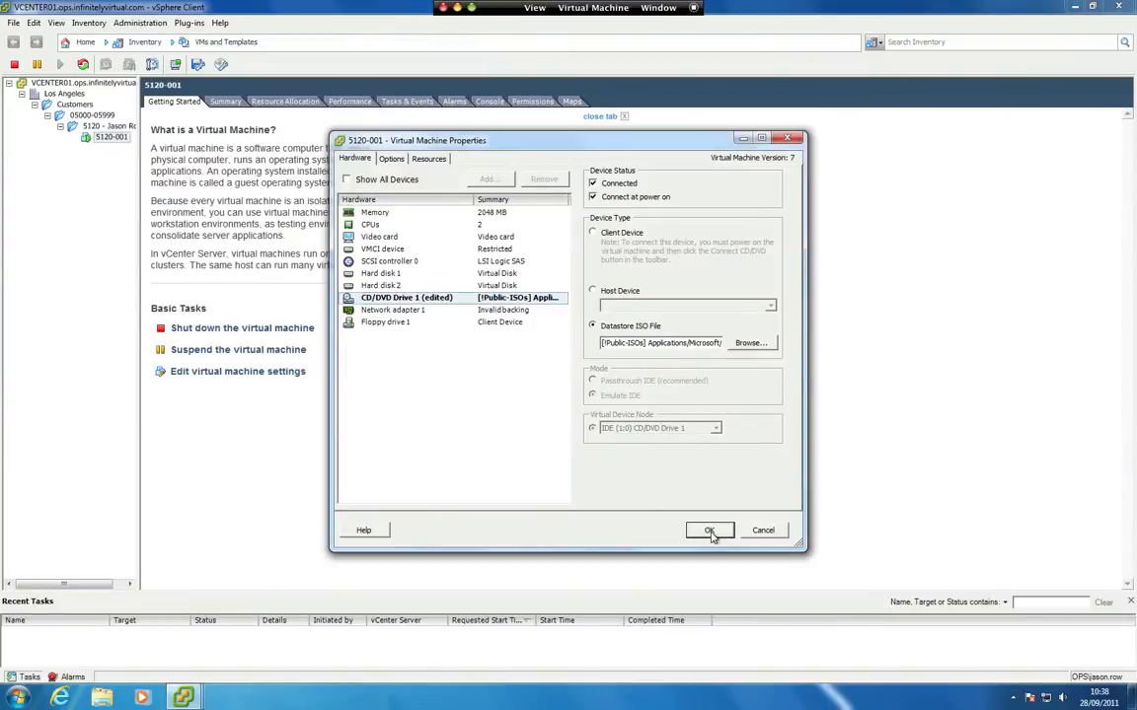
left_click(710, 530)
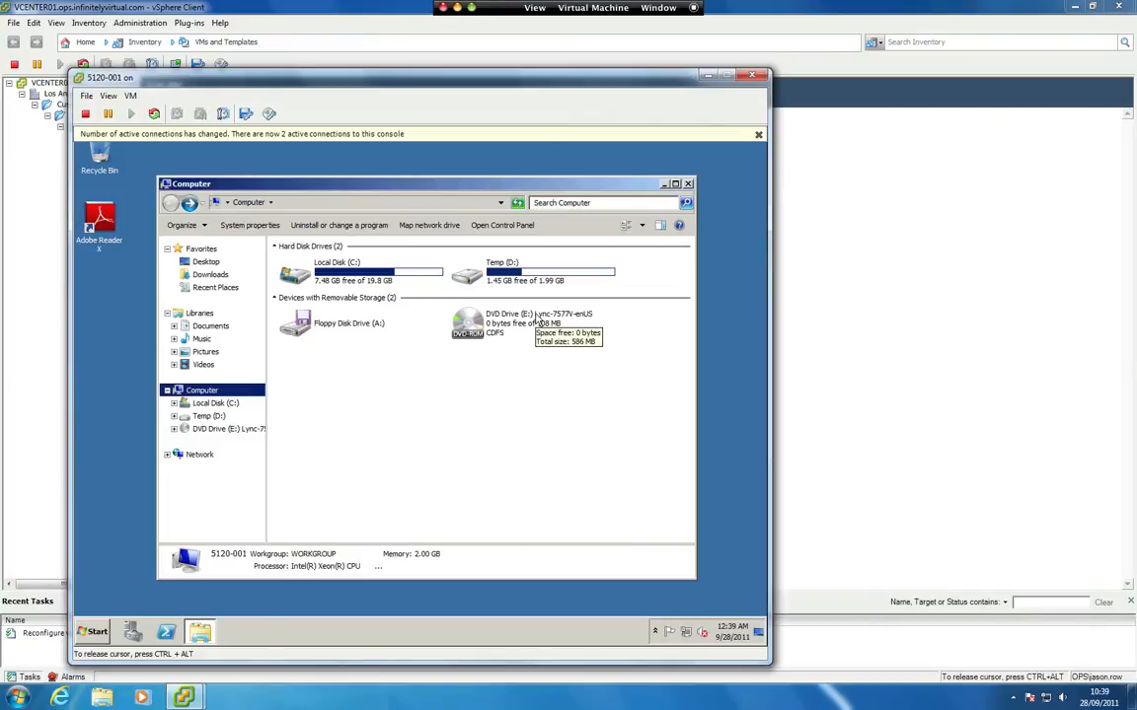
Check in the guest console that DVD Drive (E:) holds the Lync-7577V-enUS disc.
left_click(533, 323)
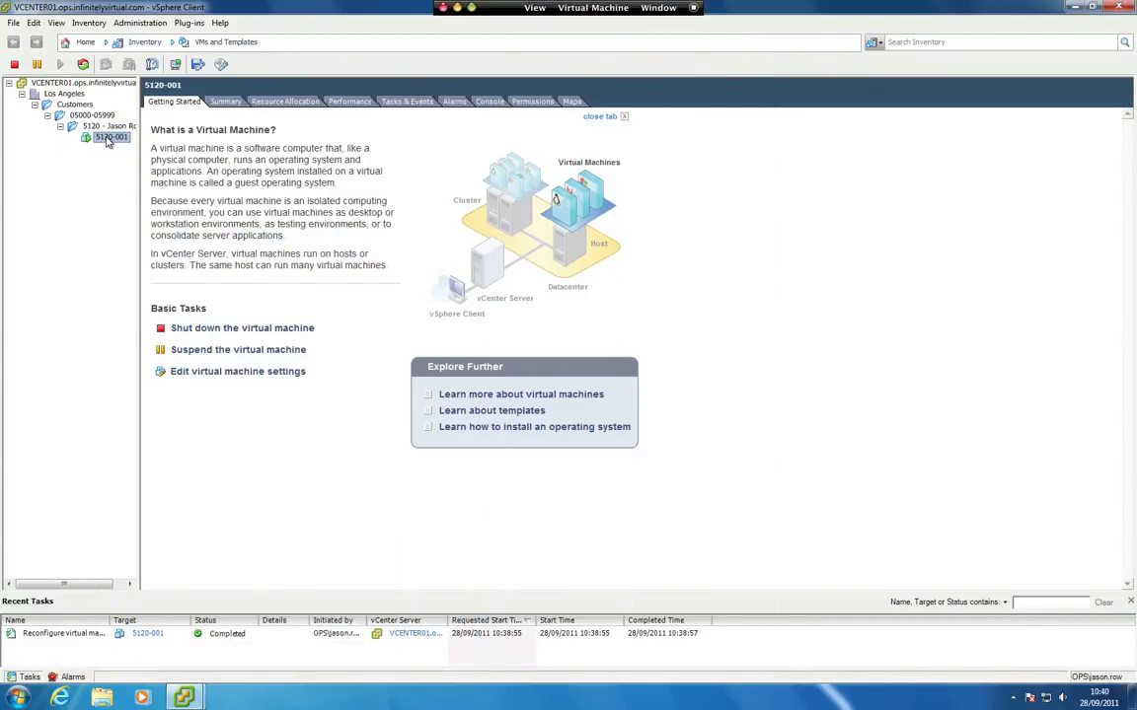
Revert 5120-001's CD/DVD Drive 1 to Client Device and apply the change.
right_click(109, 137)
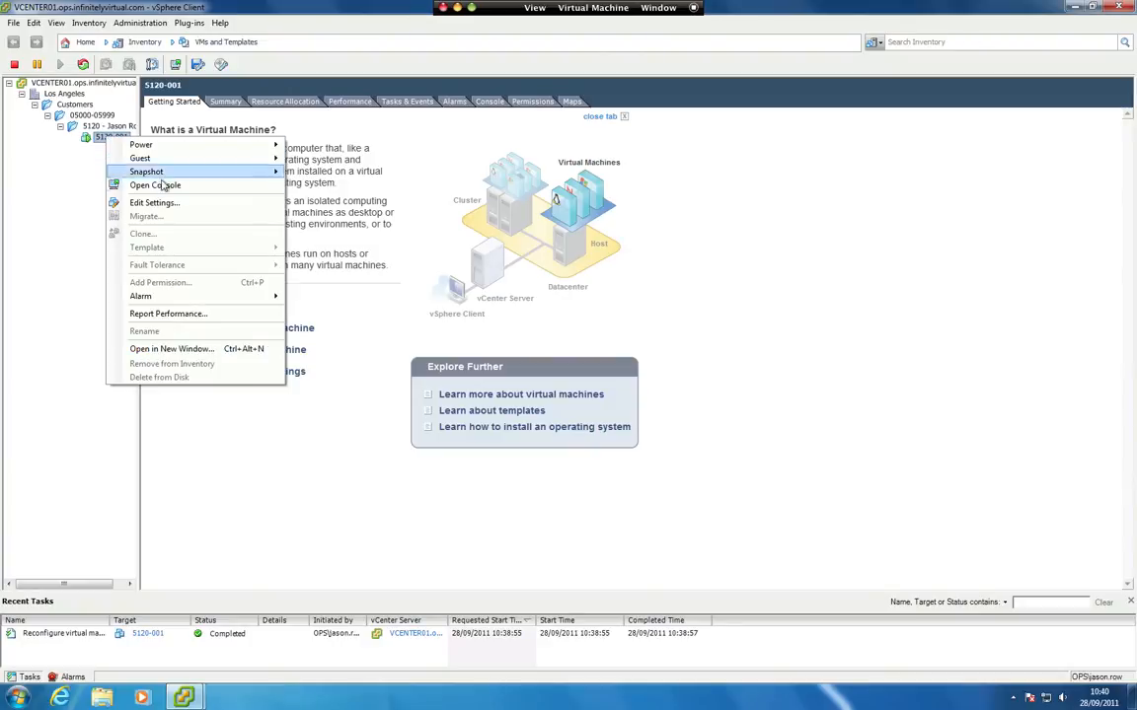
left_click(154, 202)
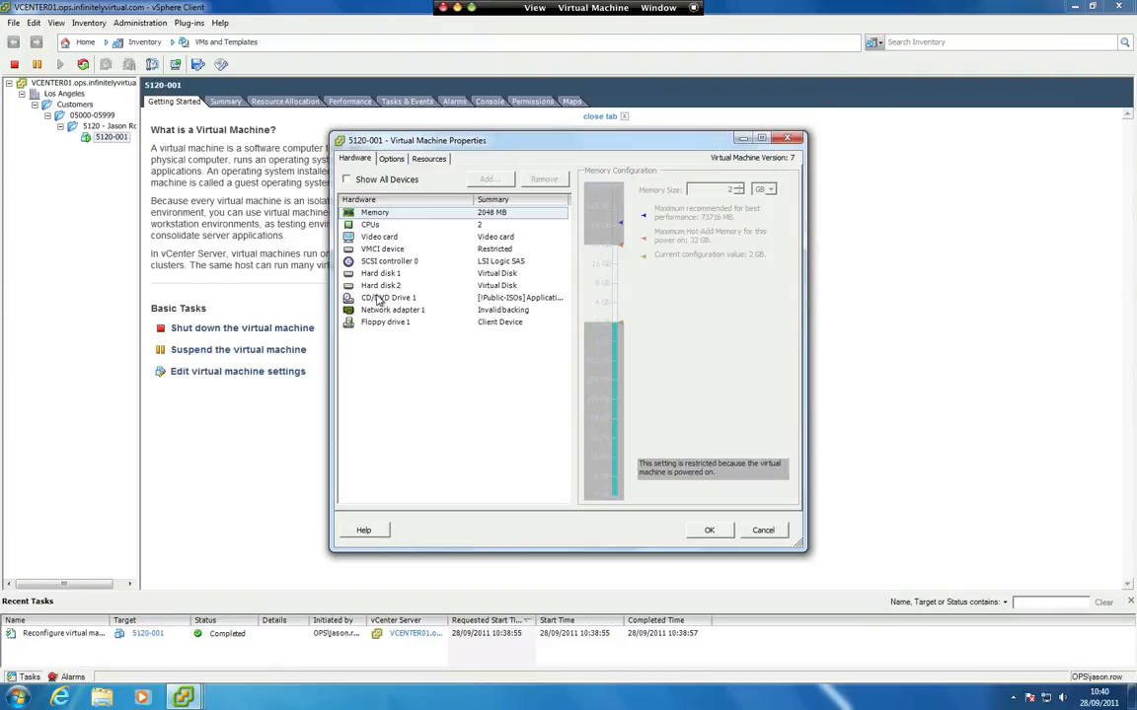
left_click(389, 297)
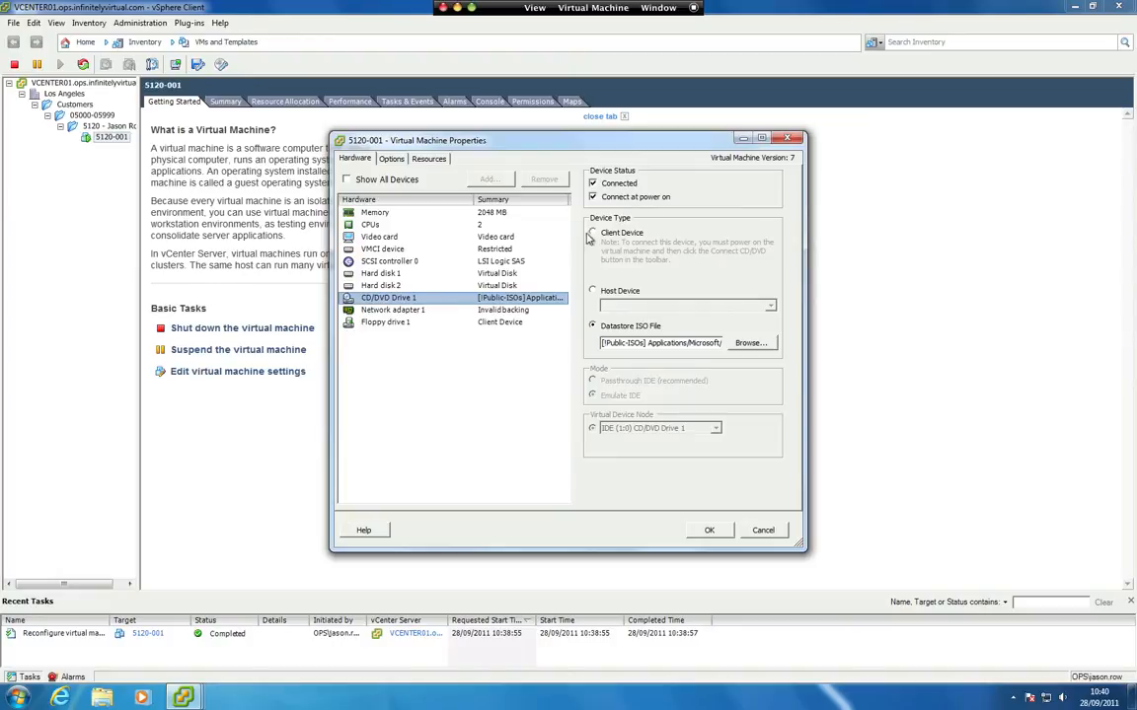
left_click(593, 232)
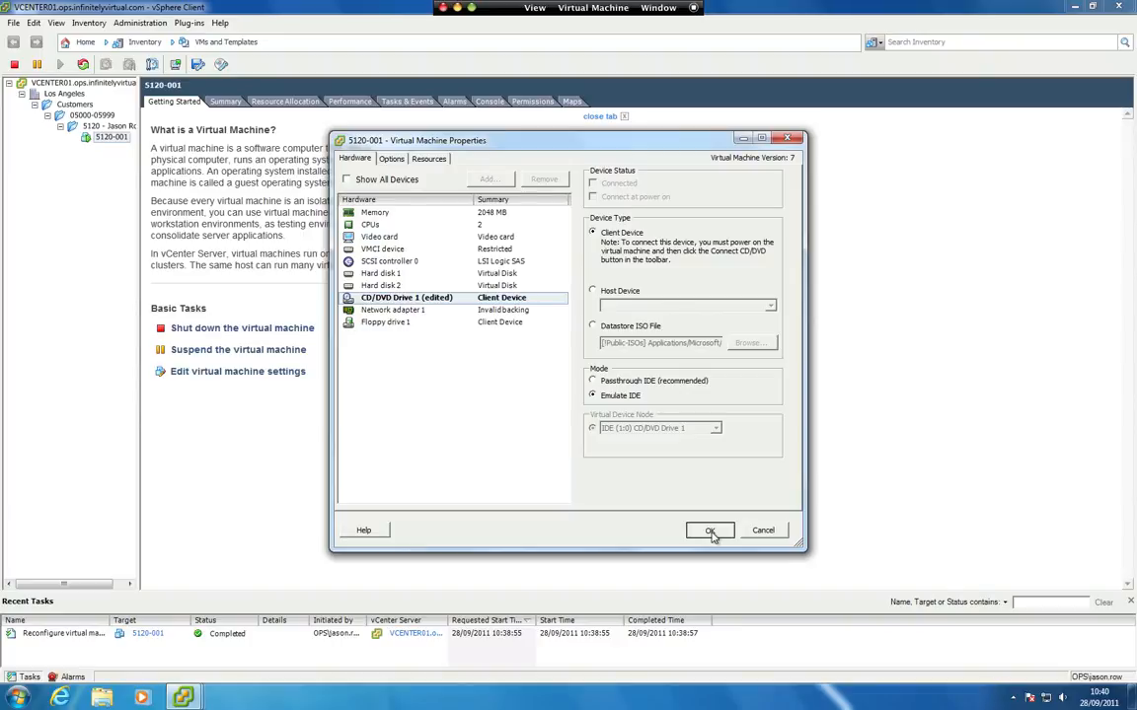
left_click(710, 530)
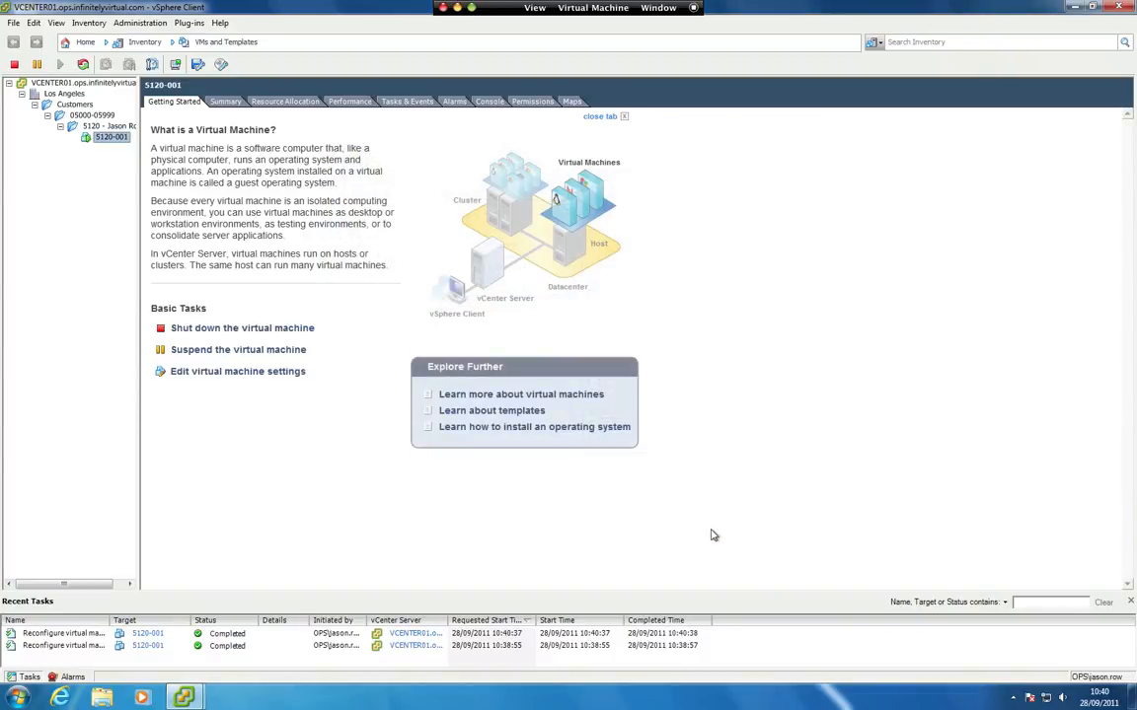